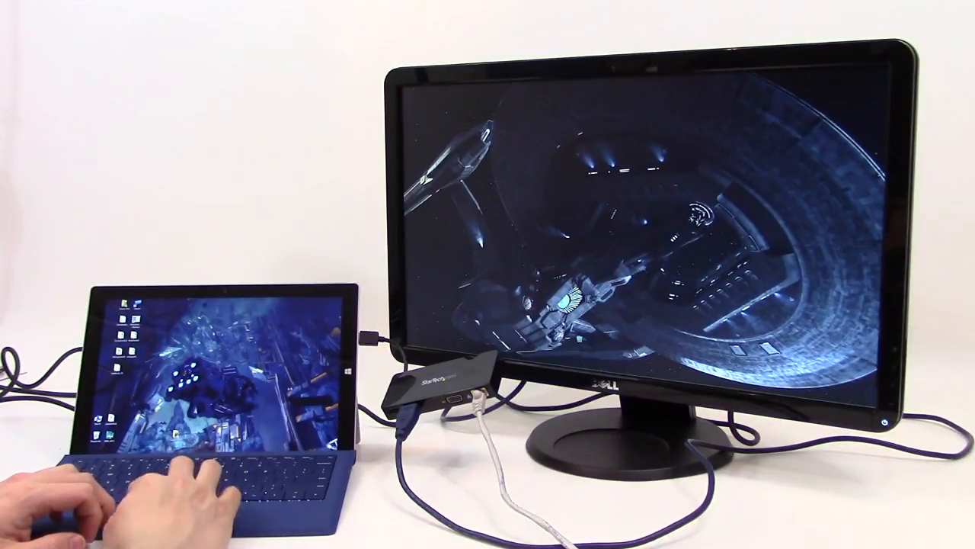
Open the Windows 8.1 Start screen of app tiles on the tablet using the Windows key.
{"action": "key", "text": "Super"}
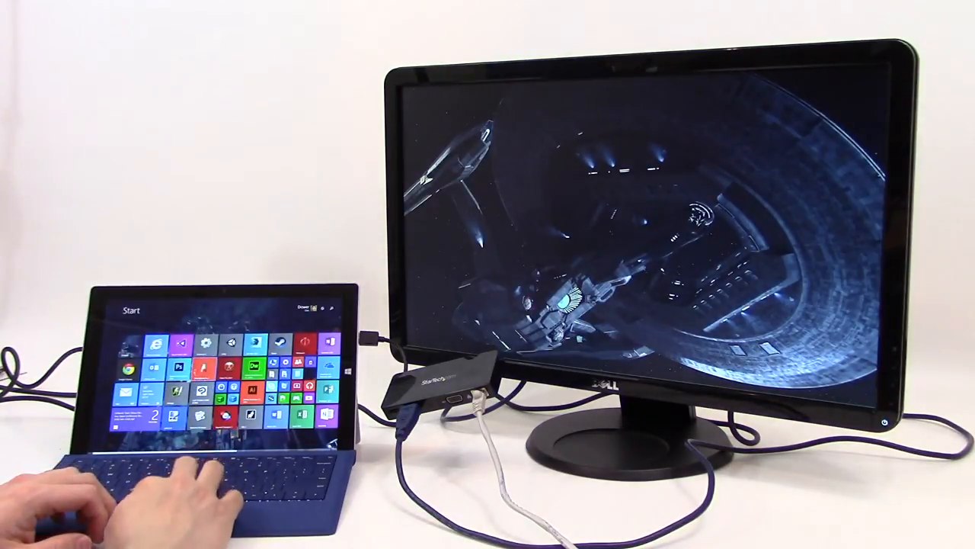